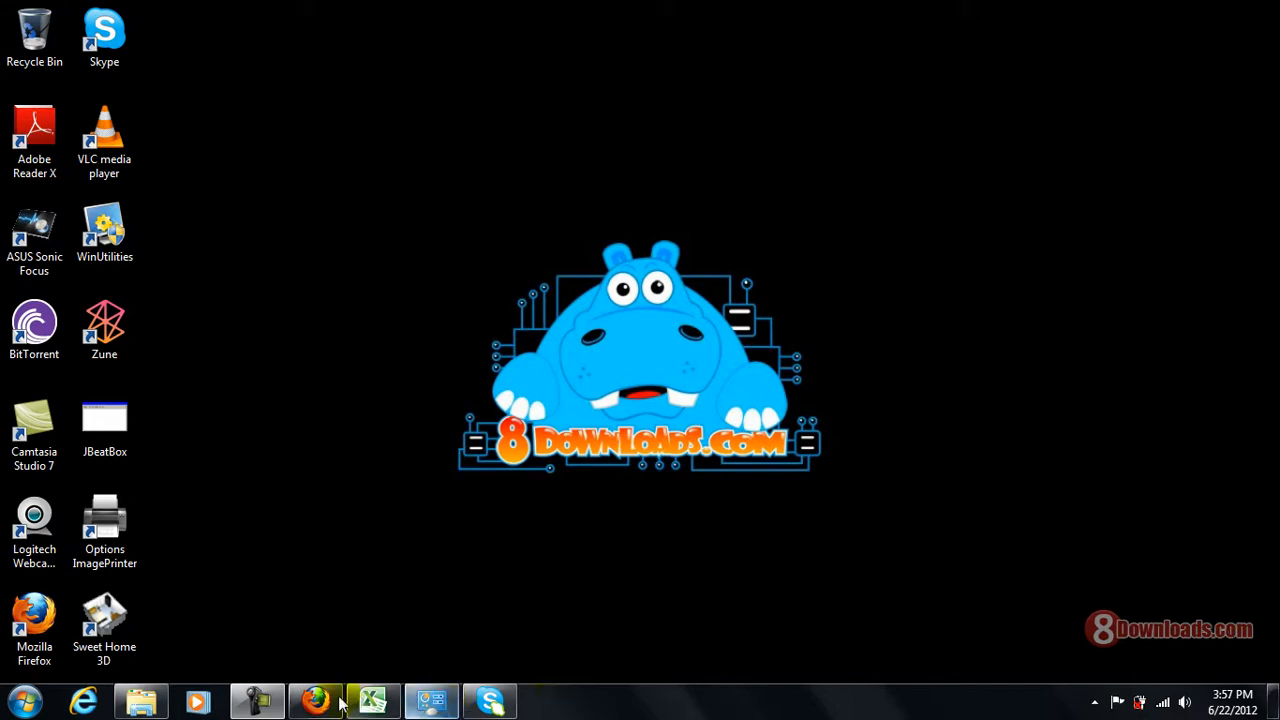
Restore Firefox and switch to the 'Using - FileZilla Wiki' tab.
{"action": "left_click", "coordinate": [316, 700]}
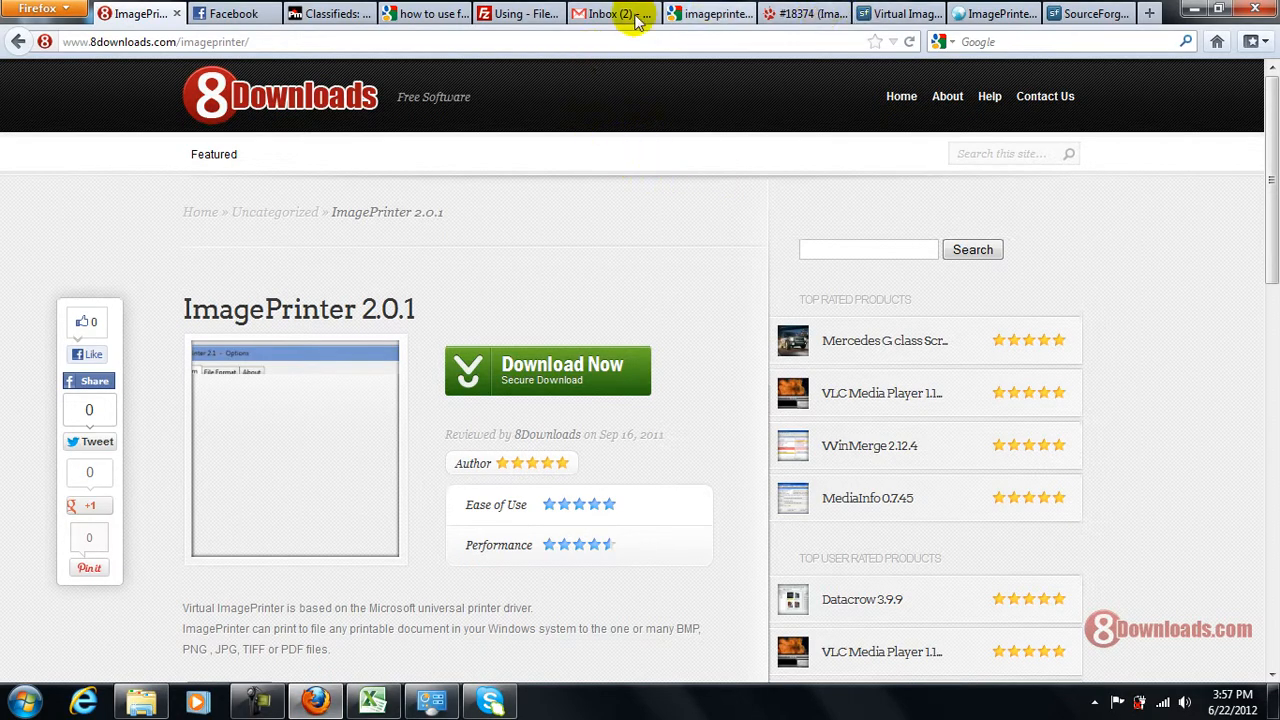
{"action": "left_click", "coordinate": [532, 13]}
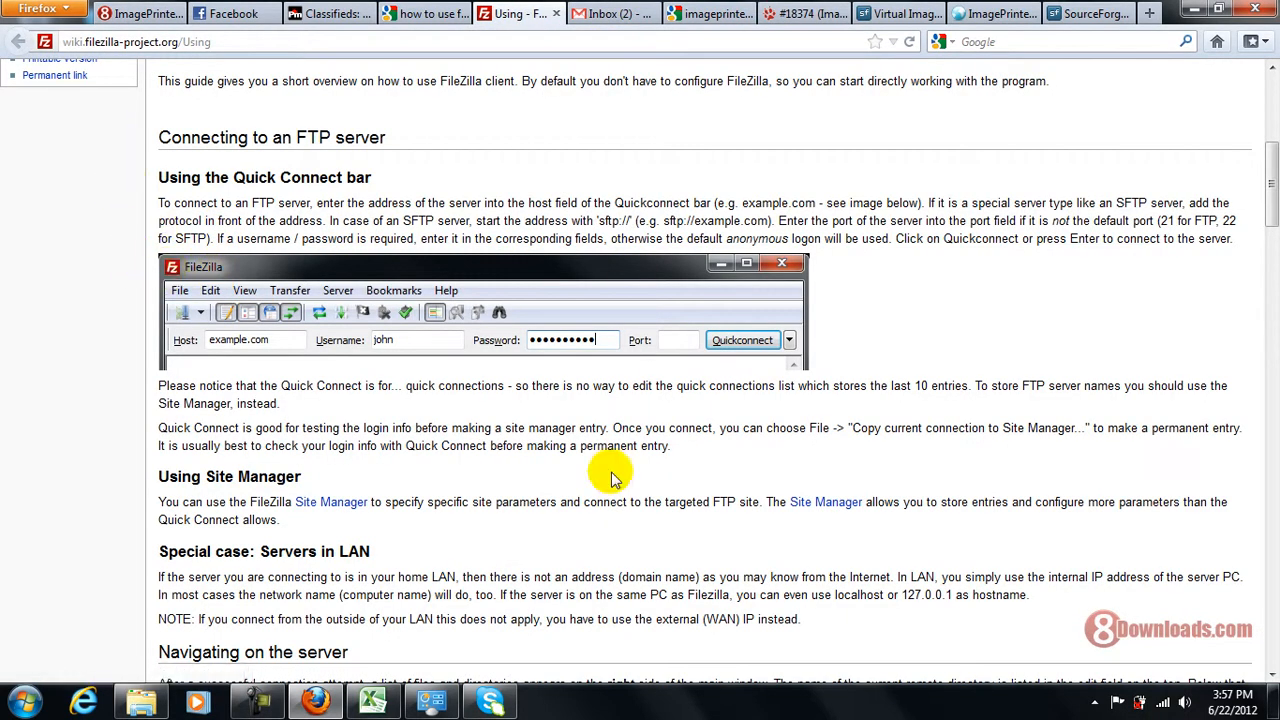
{"action": "mouse_move", "coordinate": [33, 257]}
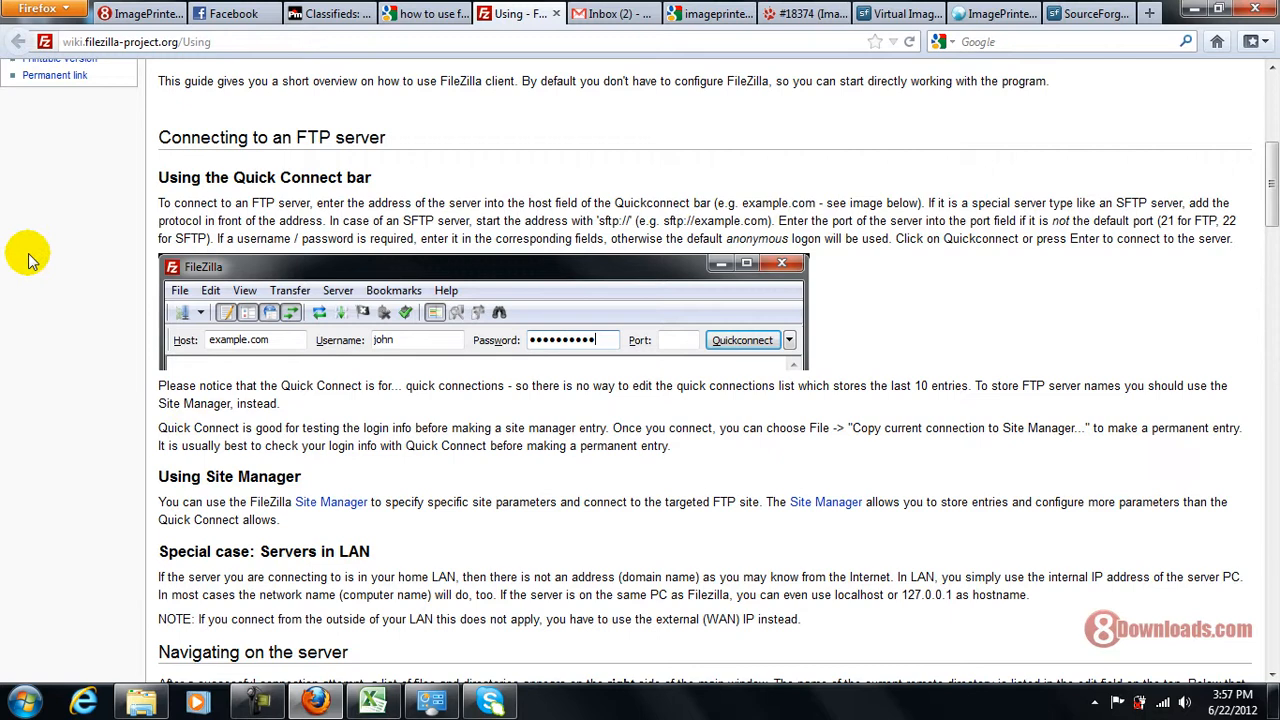
{"action": "mouse_move", "coordinate": [433, 343]}
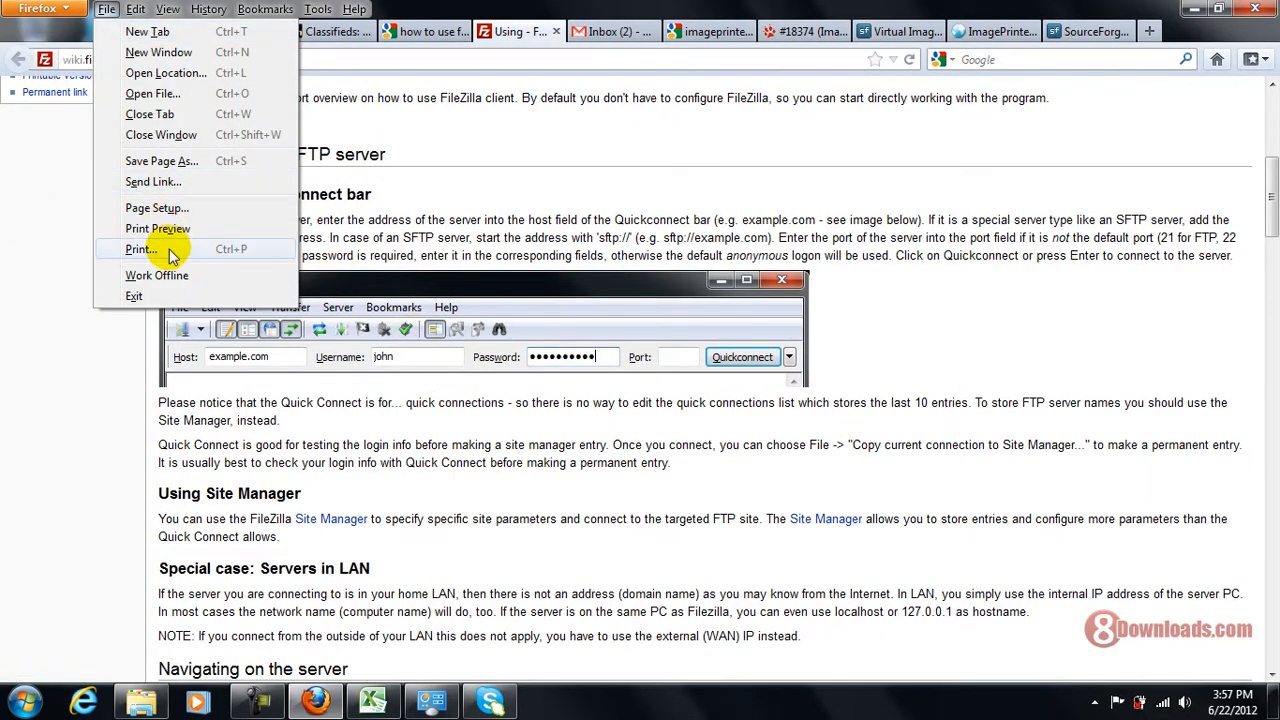
Print the wiki page from the File menu to ImagePrinter Pro.
{"action": "left_click", "coordinate": [137, 249]}
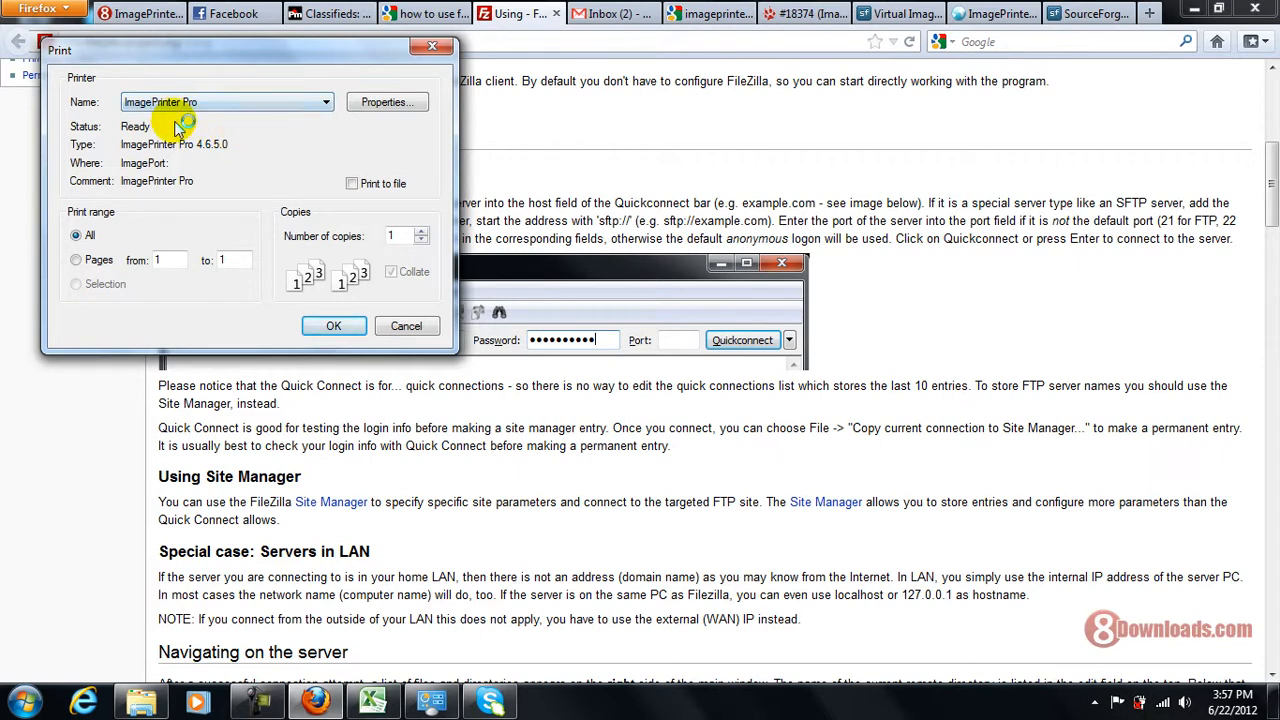
{"action": "mouse_move", "coordinate": [340, 385]}
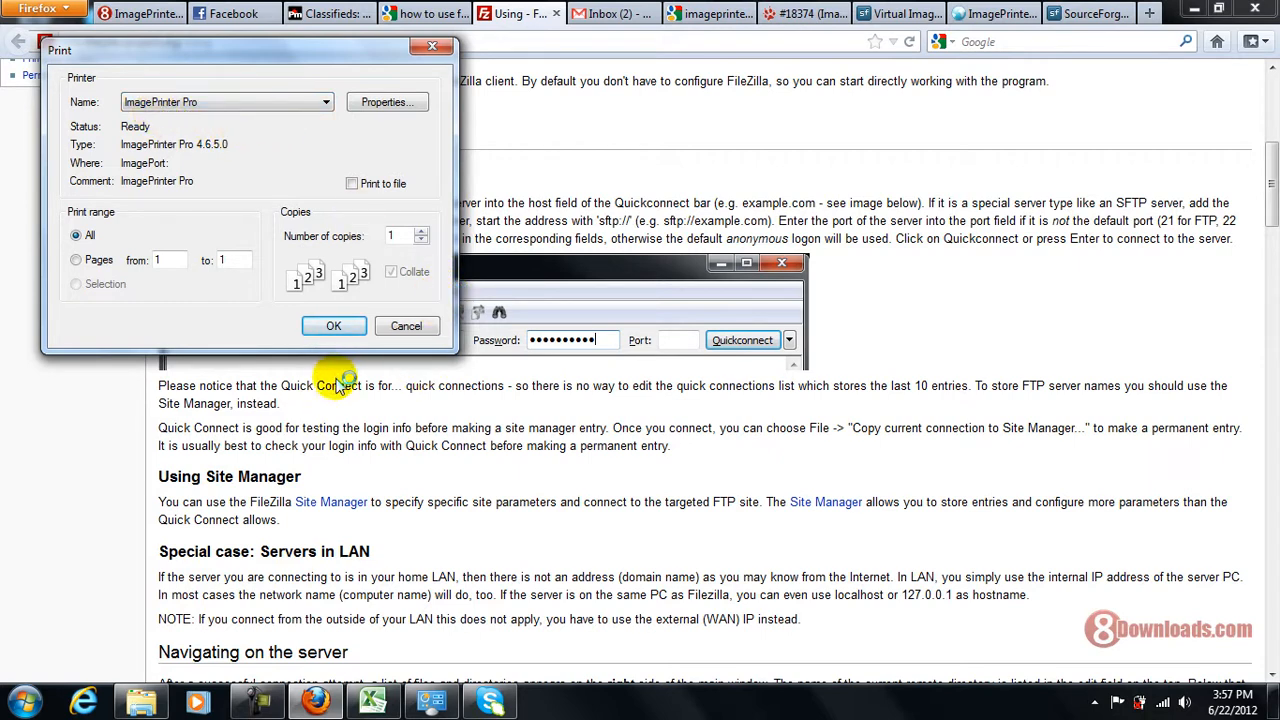
{"action": "mouse_move", "coordinate": [333, 326]}
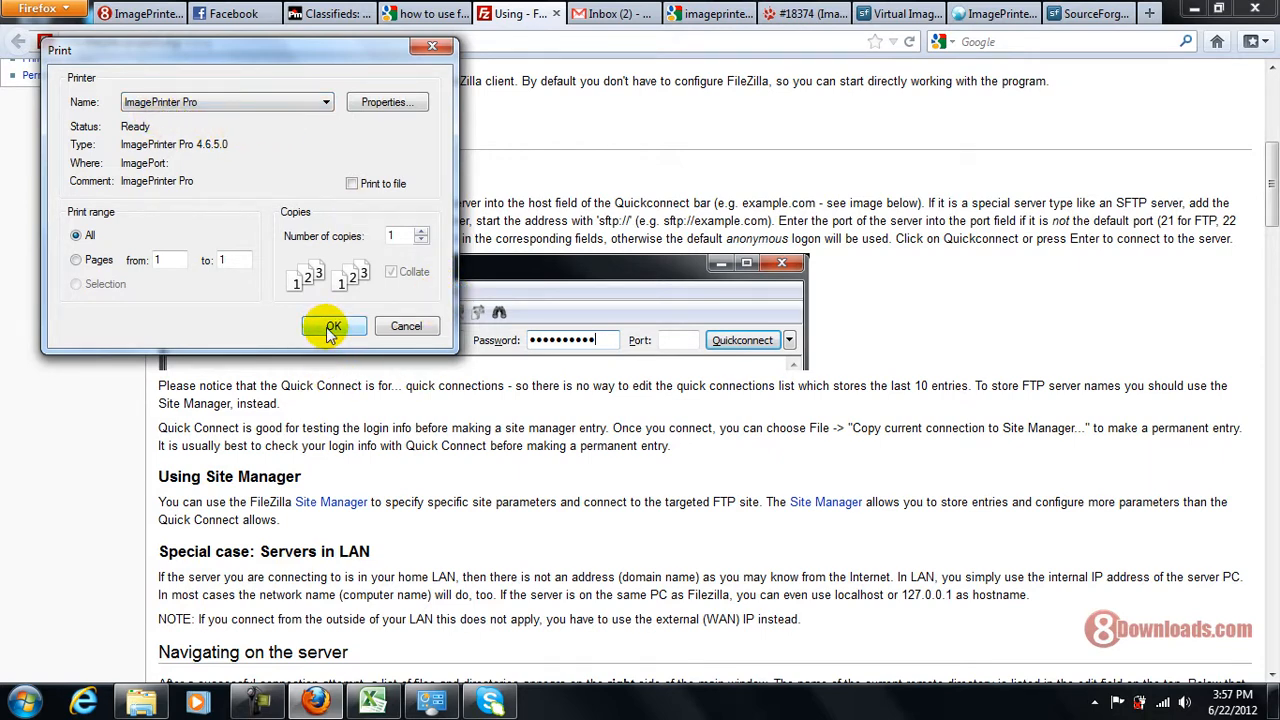
{"action": "left_click", "coordinate": [333, 327]}
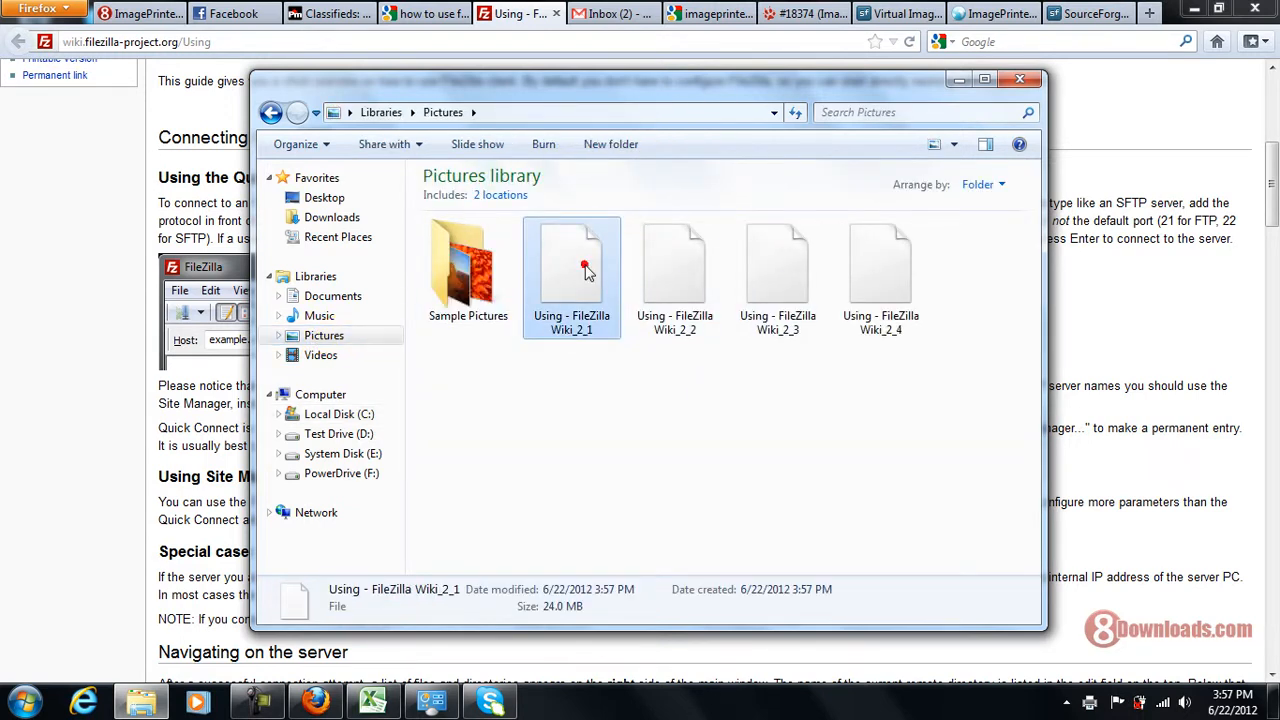
Dismiss the Open with prompt and open 'Using - FileZilla Wiki_2_1' in Photo Viewer.
{"action": "left_click", "coordinate": [584, 268]}
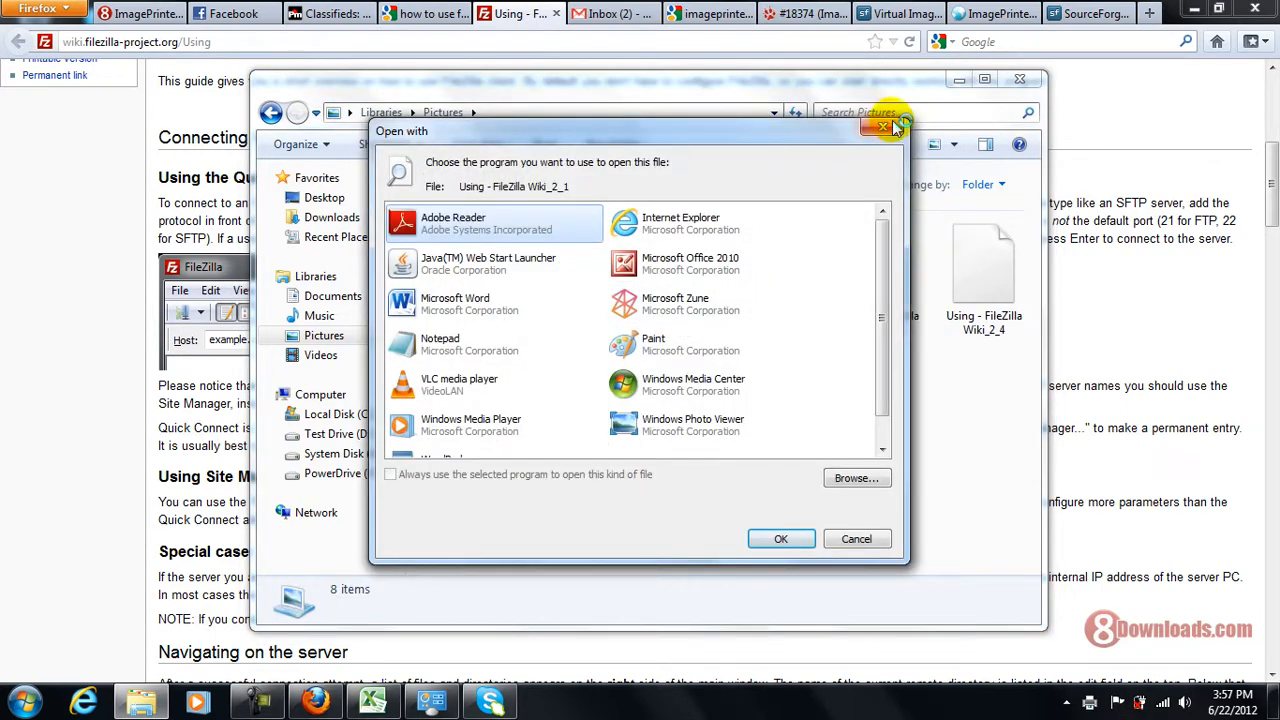
{"action": "left_click", "coordinate": [884, 127]}
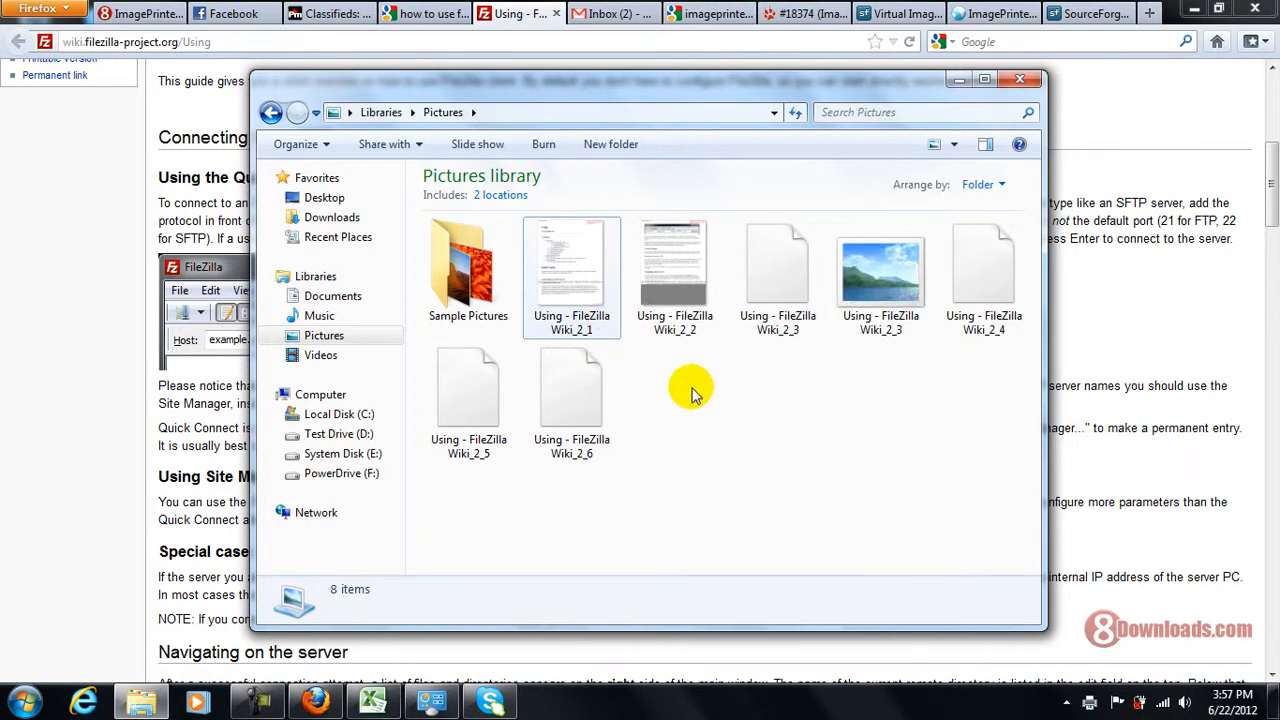
{"action": "left_click", "coordinate": [556, 260]}
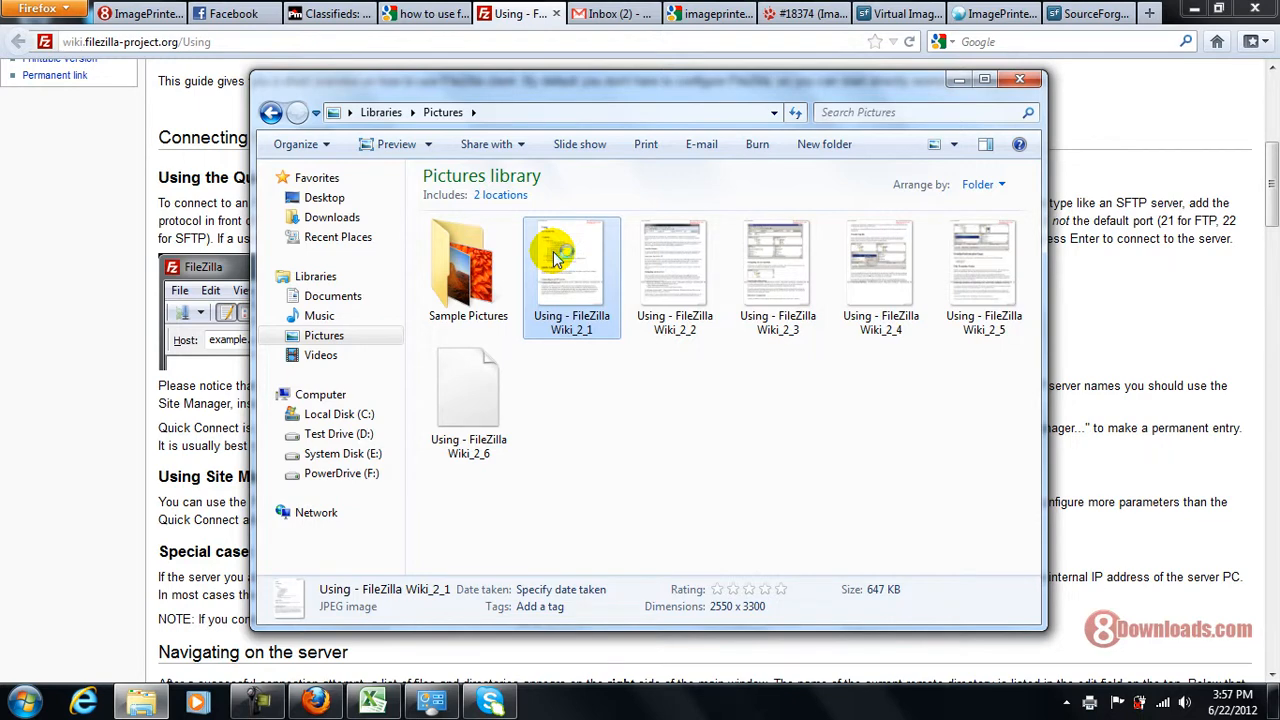
{"action": "double_click", "coordinate": [571, 260]}
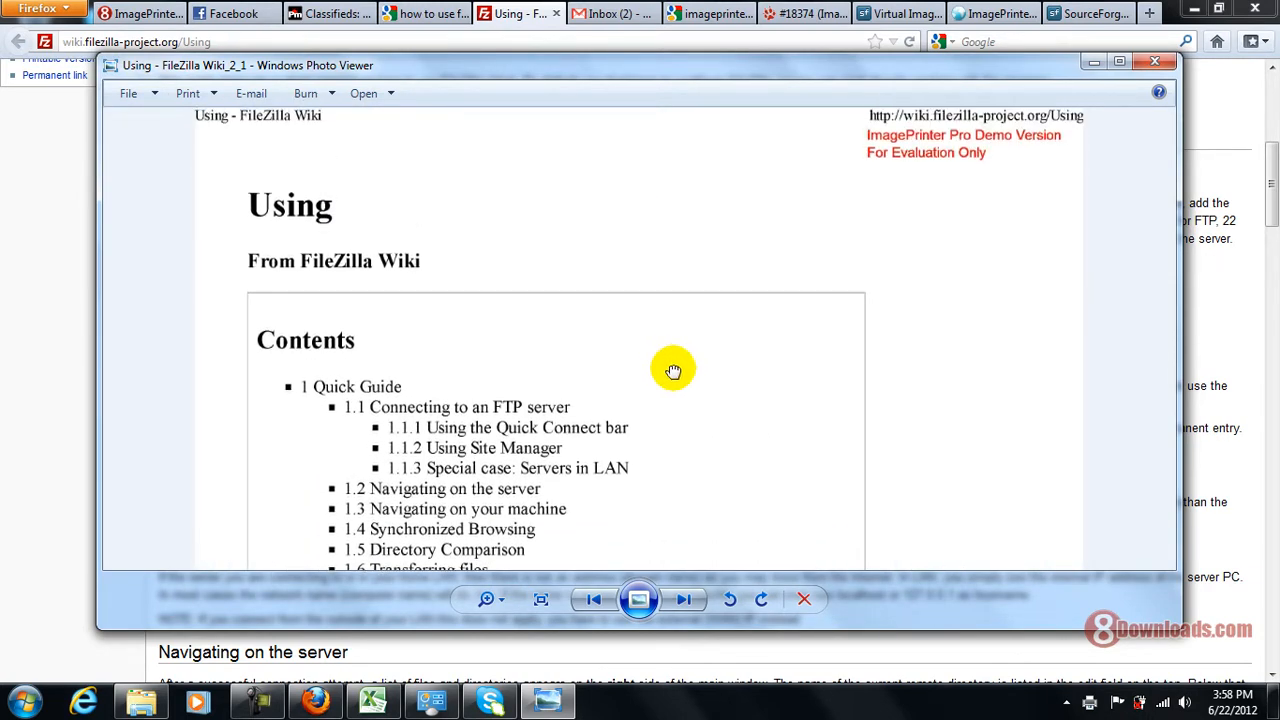
Advance Photo Viewer to 'Using - FileZilla Wiki_2_2' with the Next button.
{"action": "left_click", "coordinate": [684, 599]}
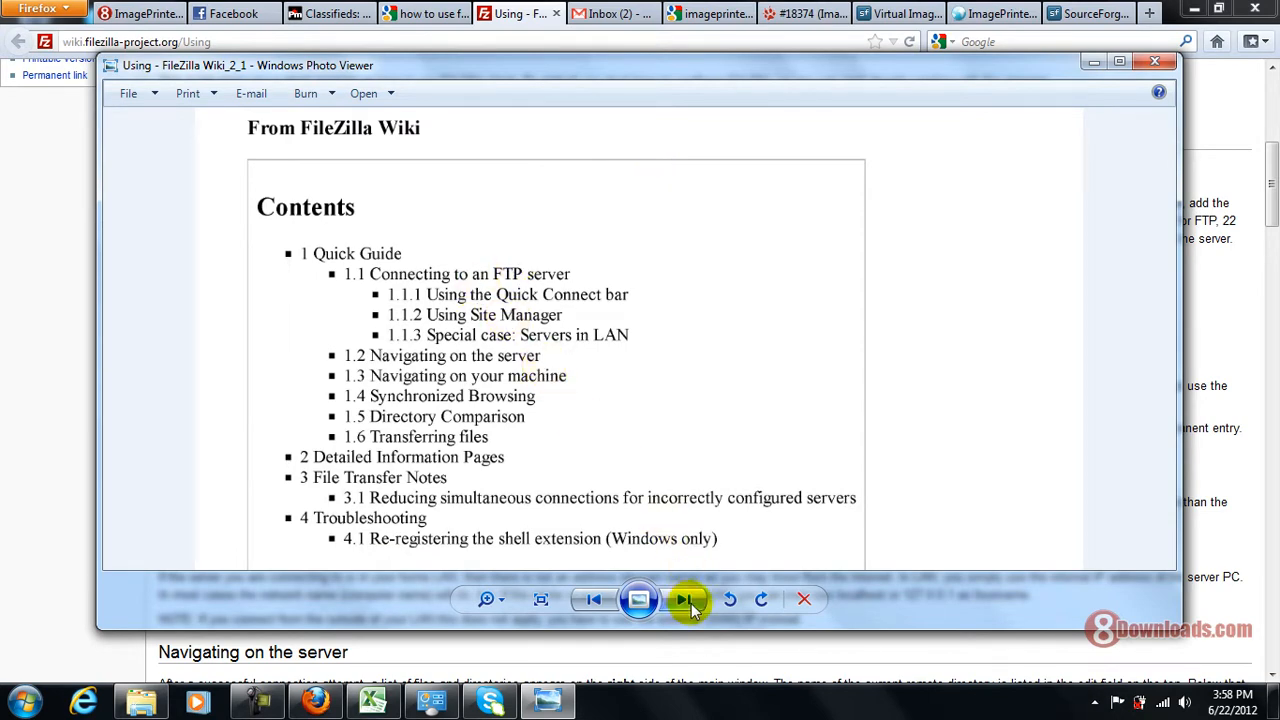
{"action": "left_click", "coordinate": [687, 600]}
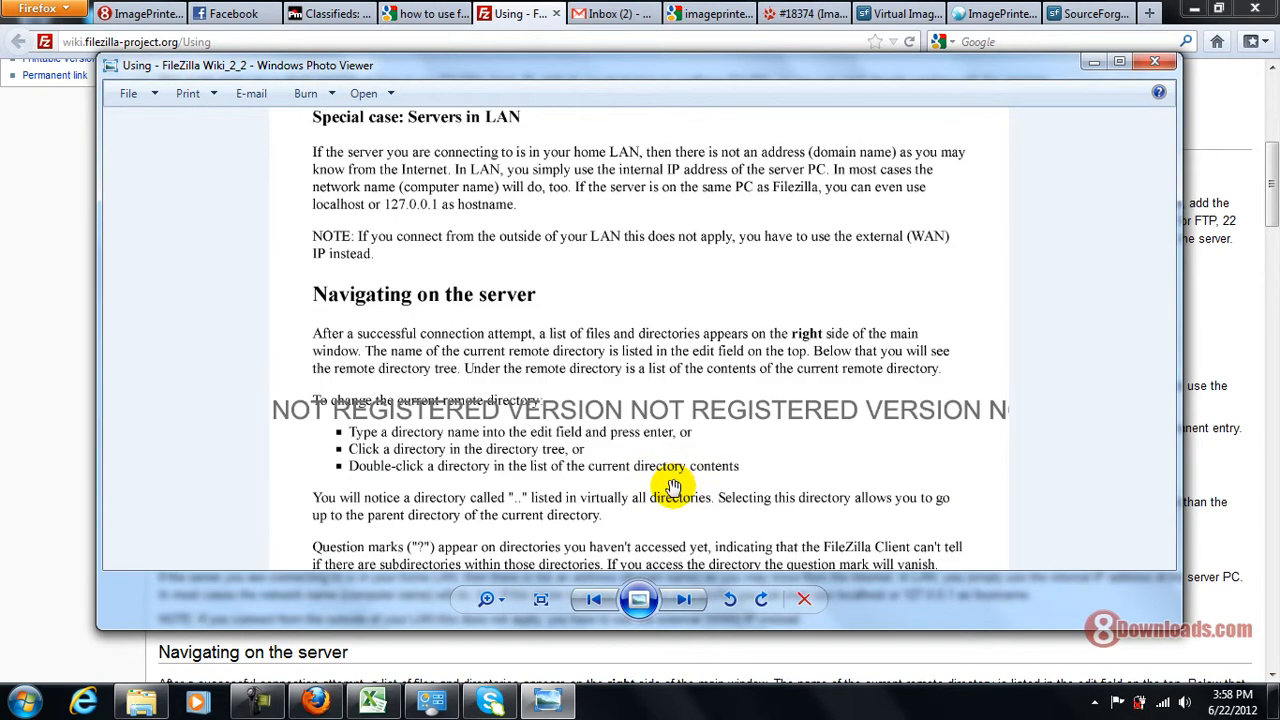